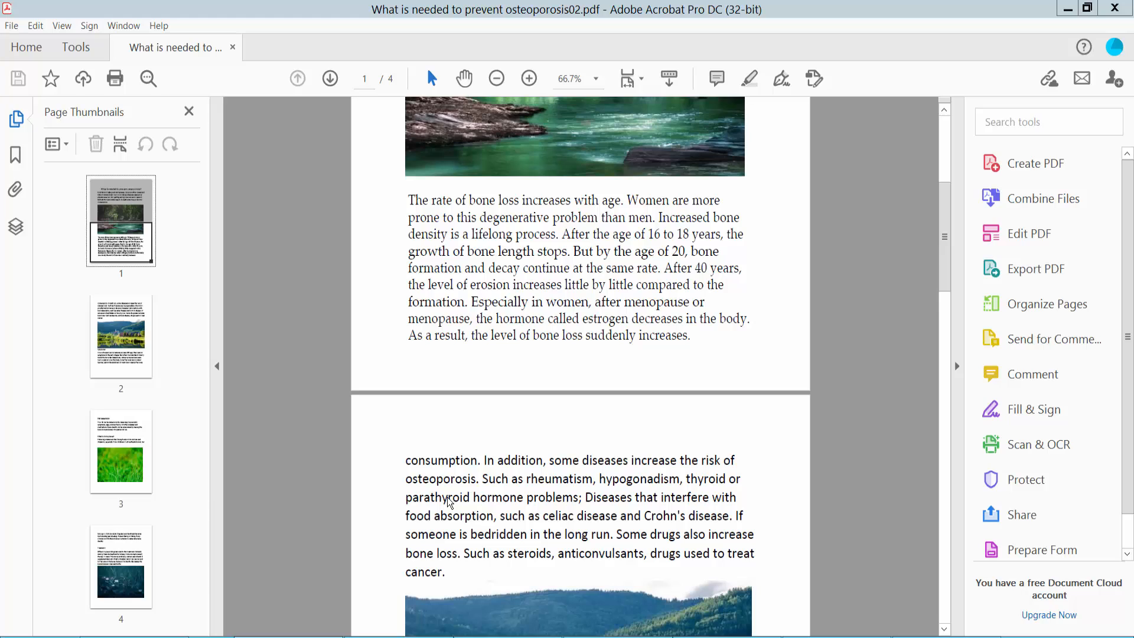
mouse_move(457, 443)
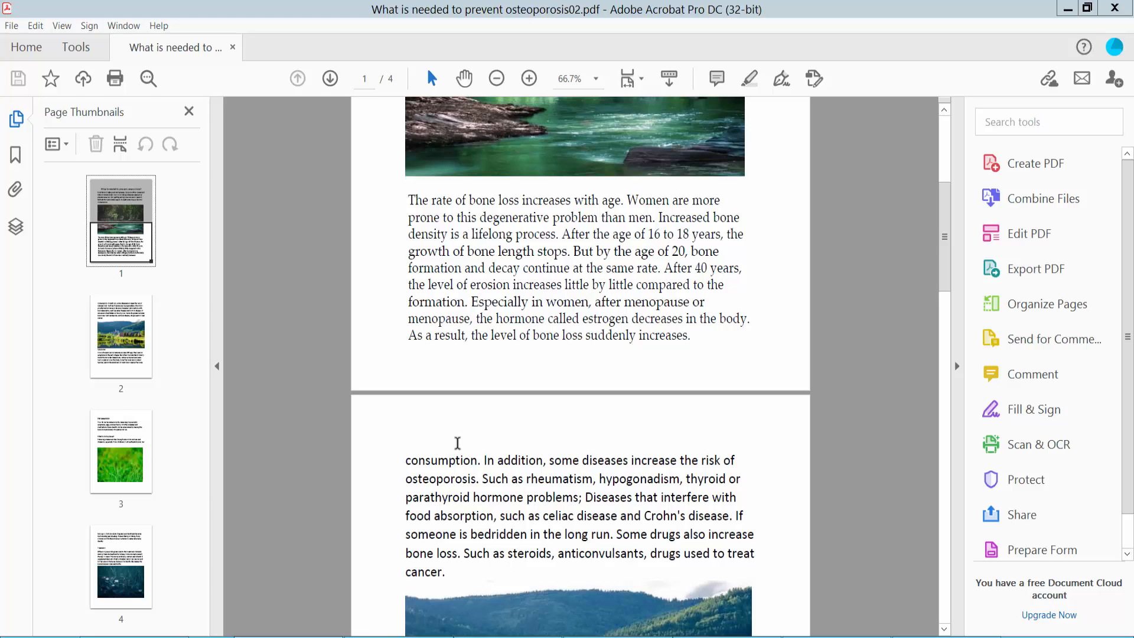
mouse_move(503, 298)
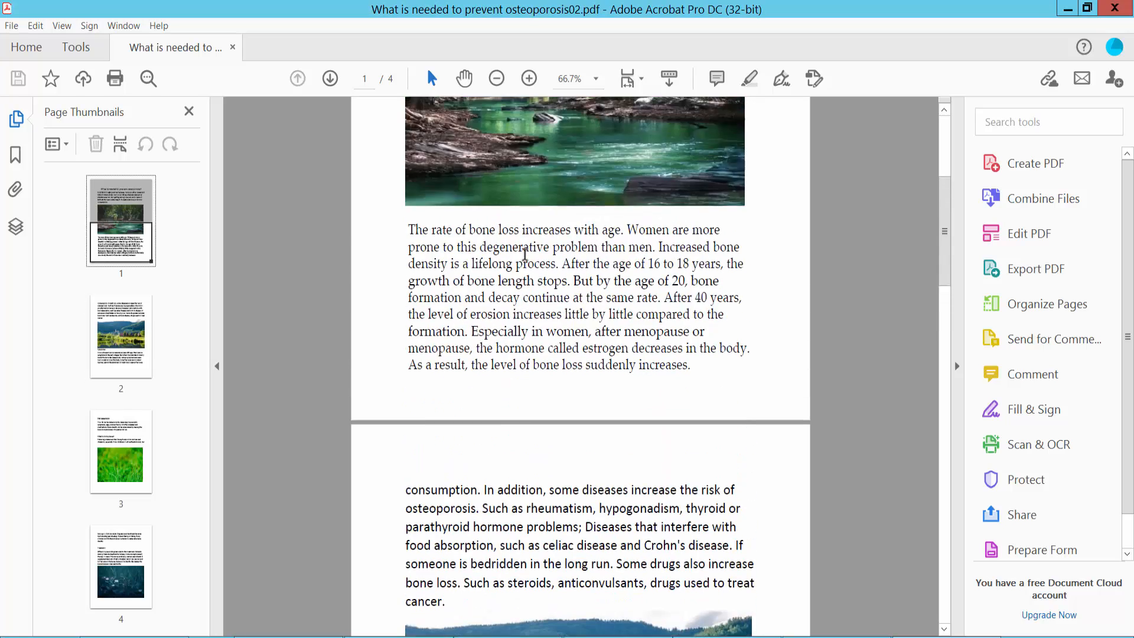
Step: Bring up the Print dialog for the osteoporosis PDF from the File menu
scroll("up", 3)
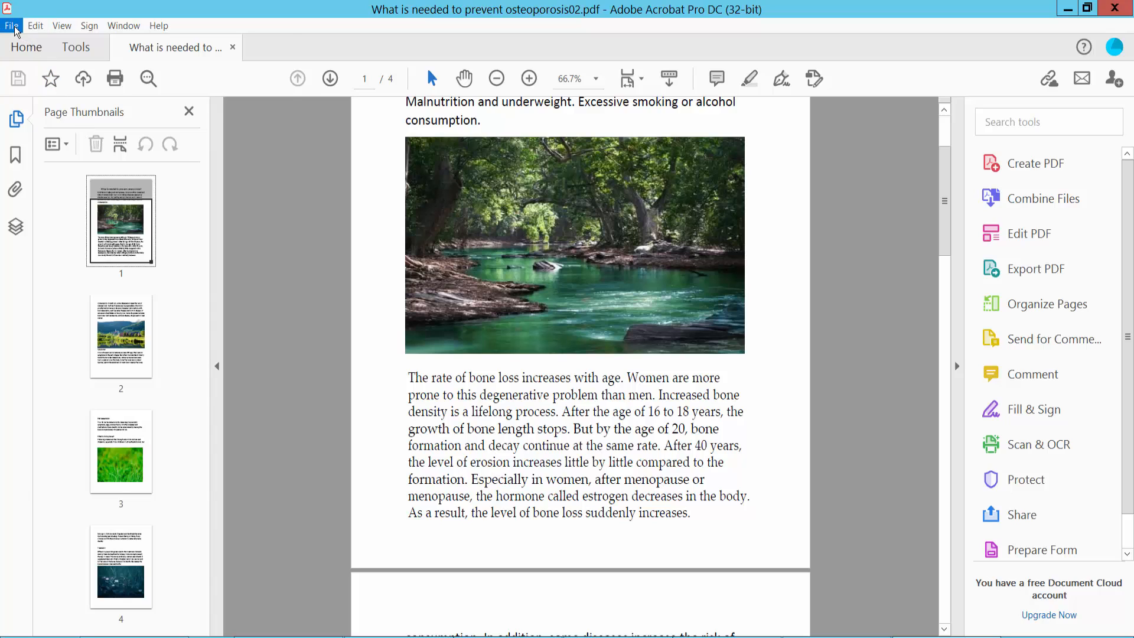
left_click(11, 25)
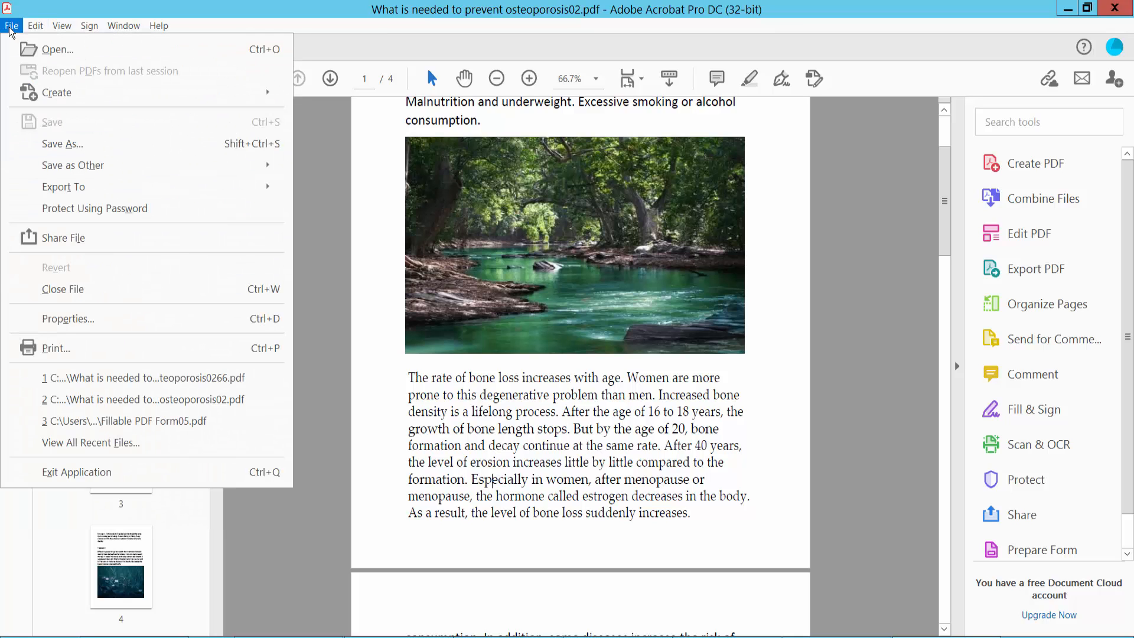
mouse_move(261, 365)
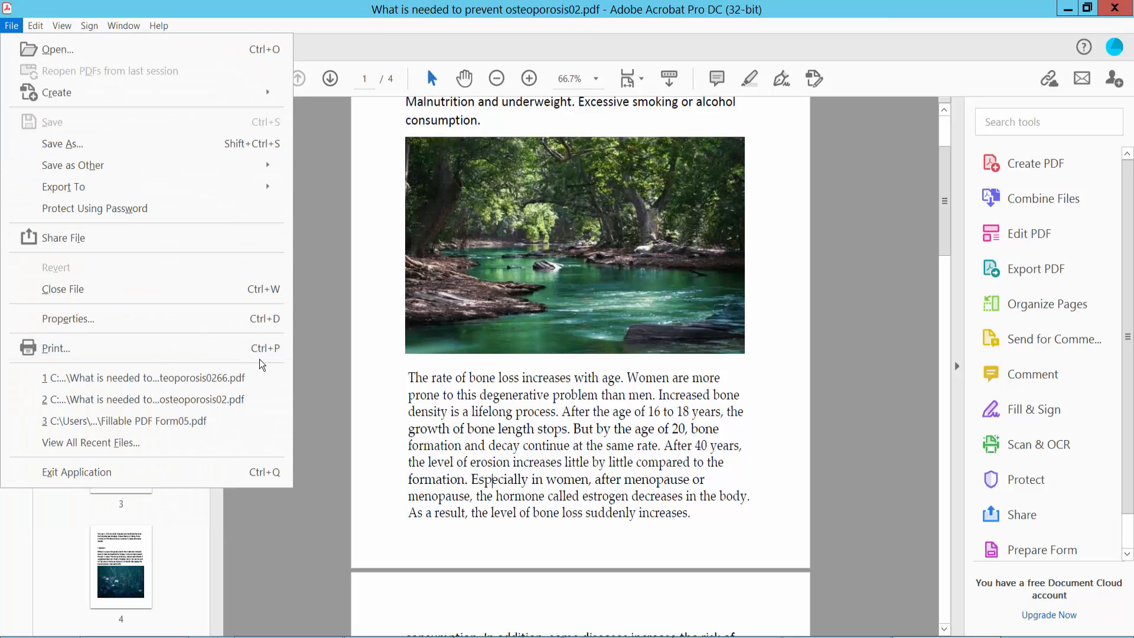
mouse_move(108, 347)
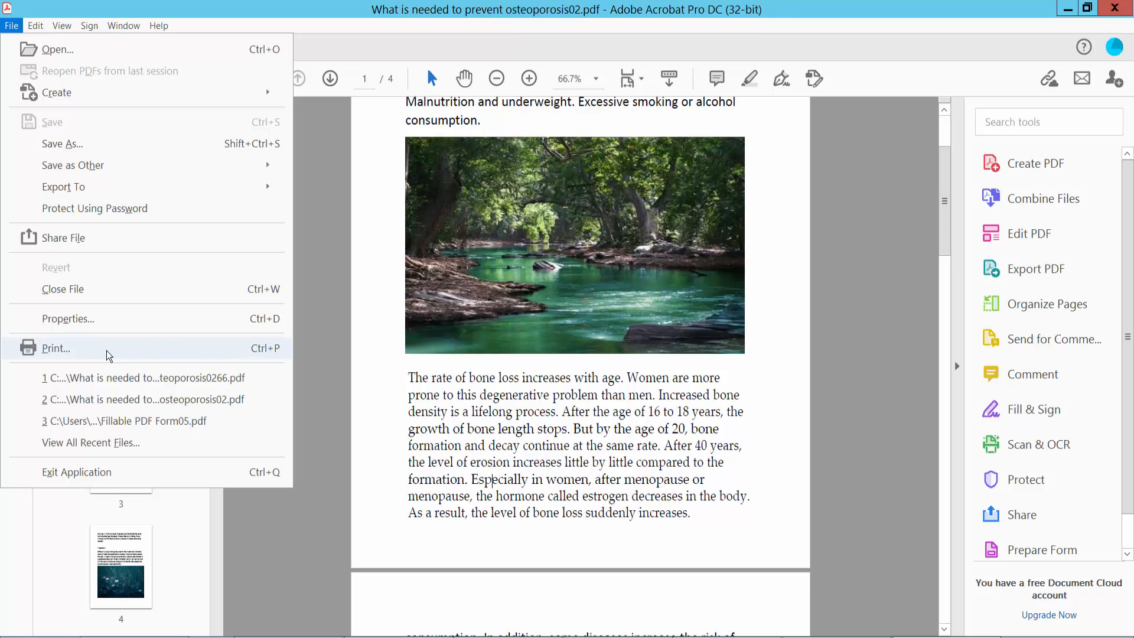
left_click(55, 347)
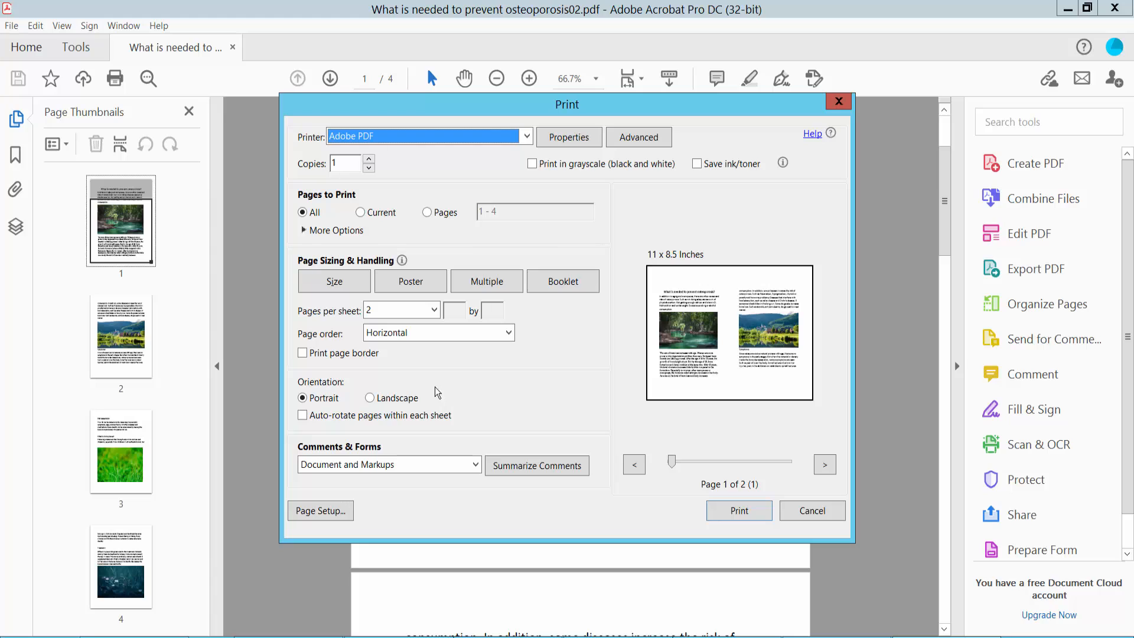
left_click(334, 281)
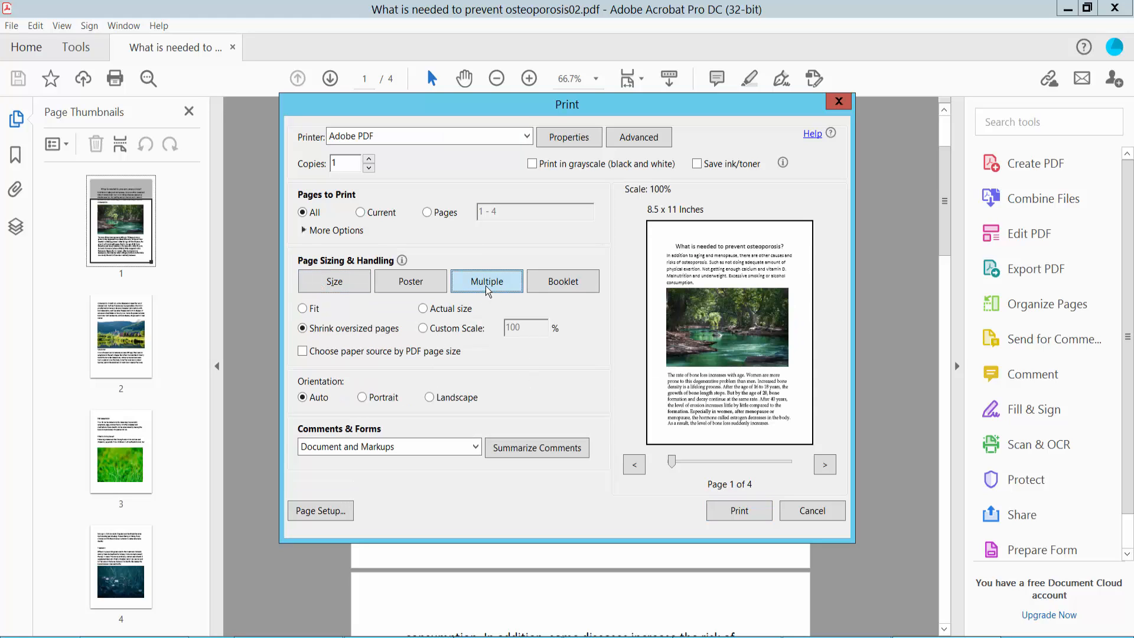
left_click(360, 211)
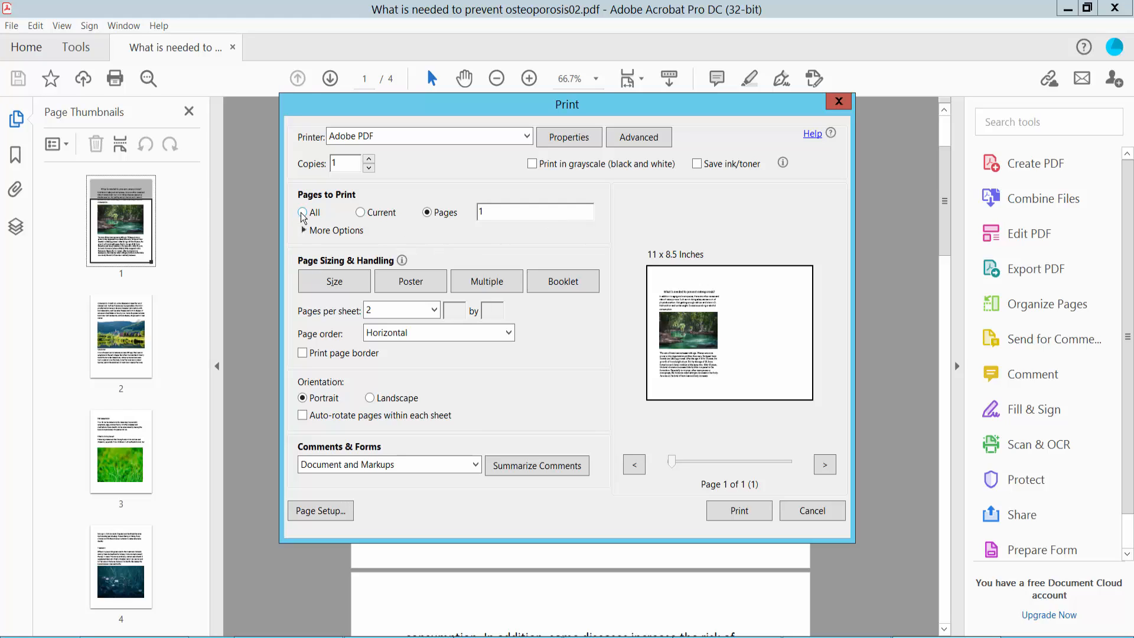
left_click(302, 212)
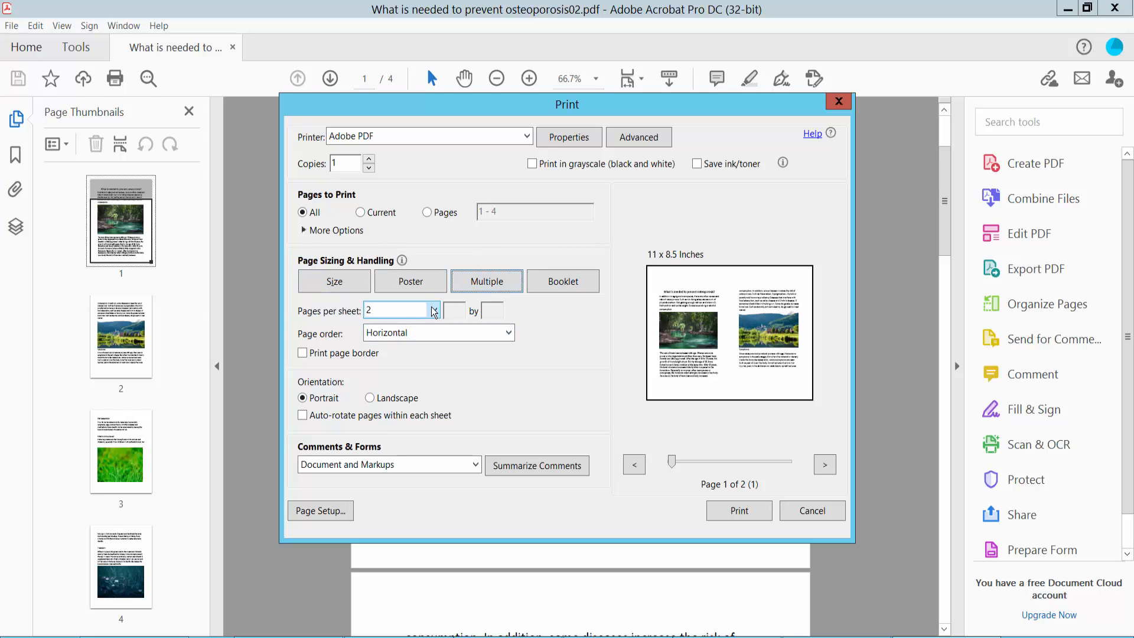
Step: Set Pages per sheet to 4 so the whole document fits on one sheet
left_click(433, 311)
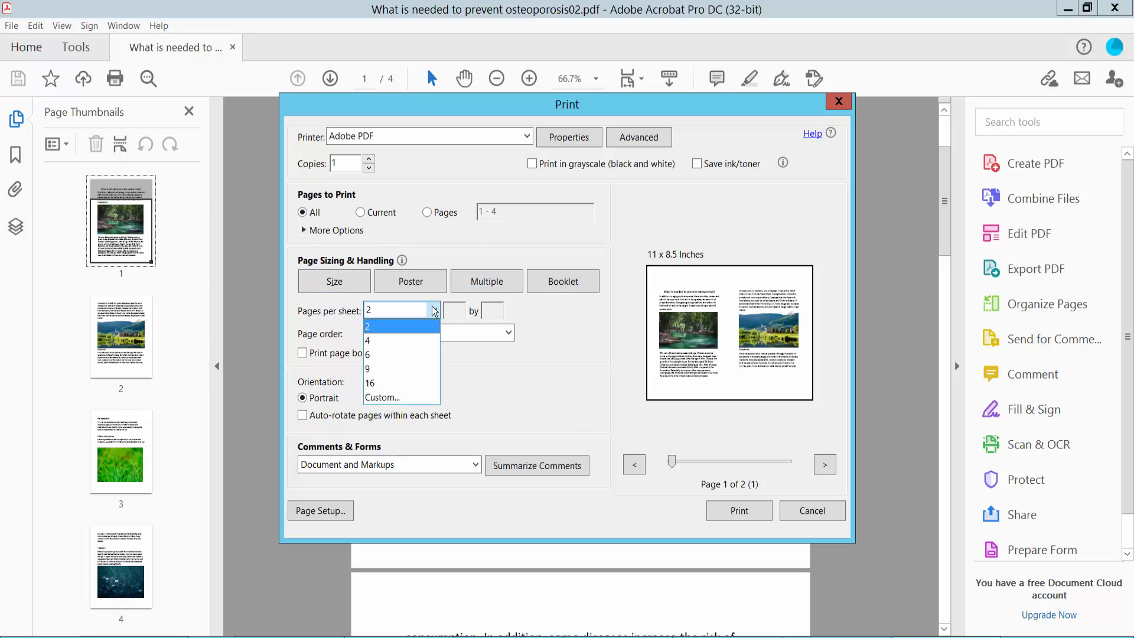
mouse_move(382, 354)
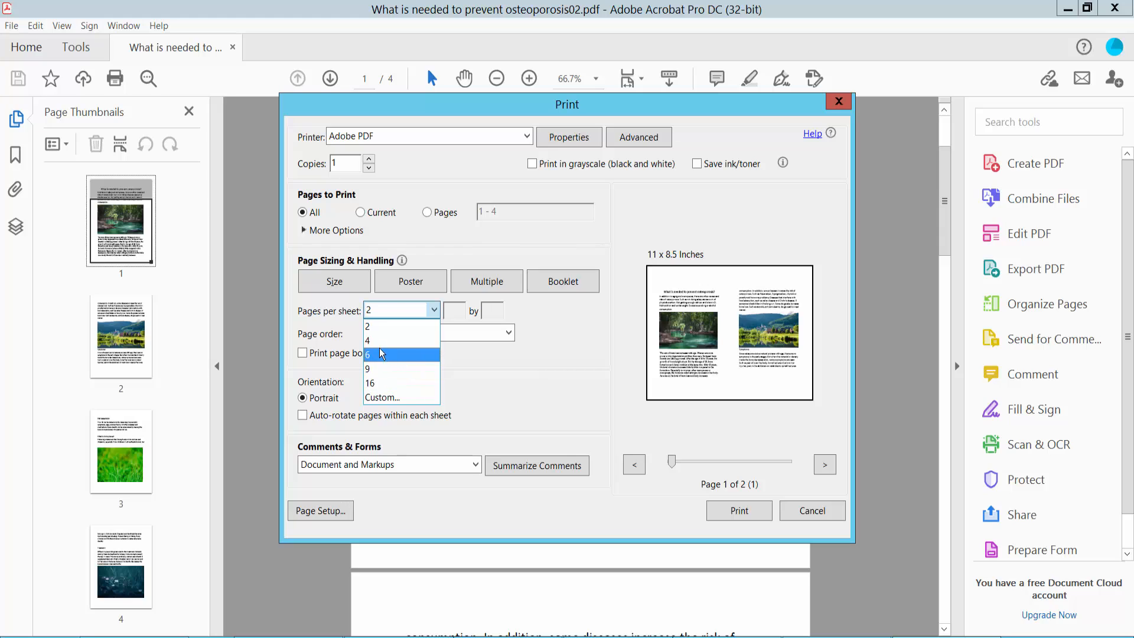
mouse_move(379, 343)
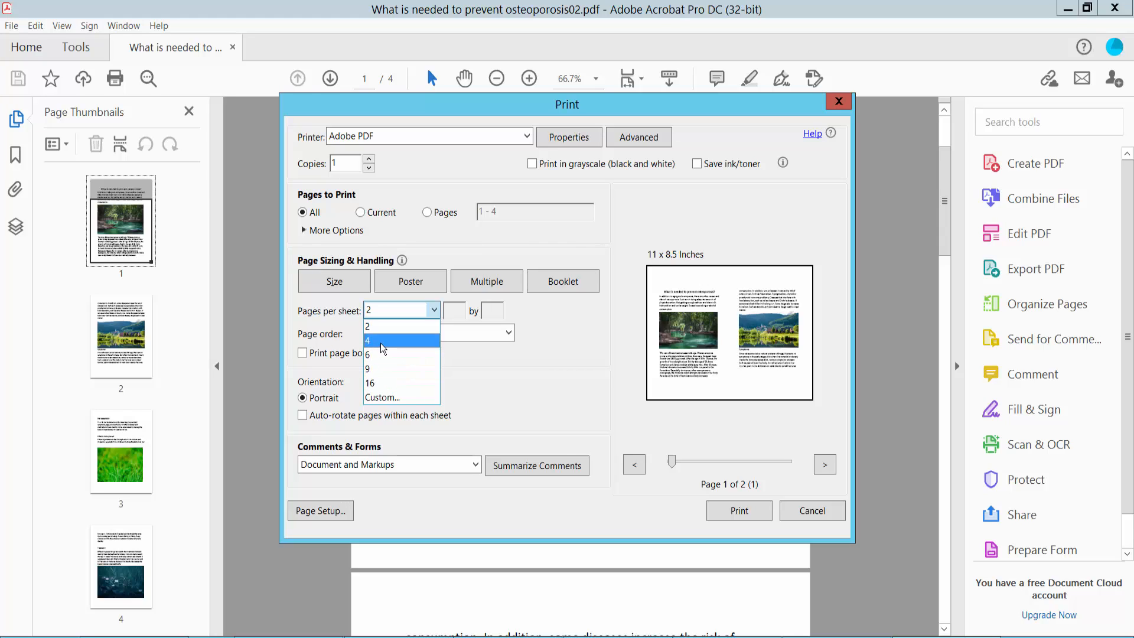
mouse_move(378, 354)
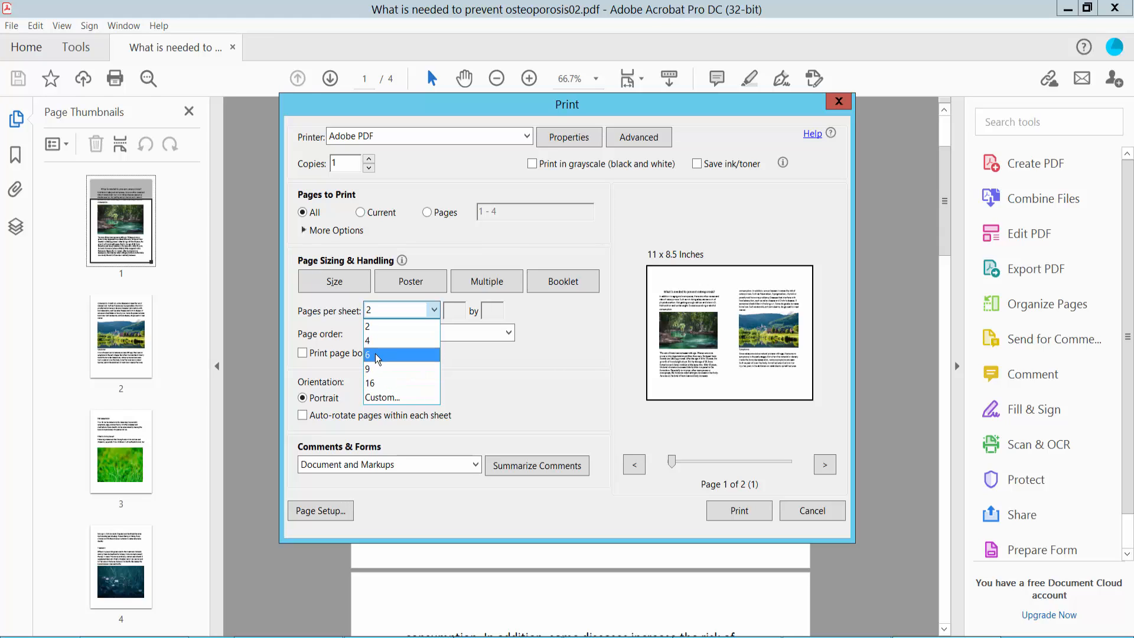
mouse_move(379, 397)
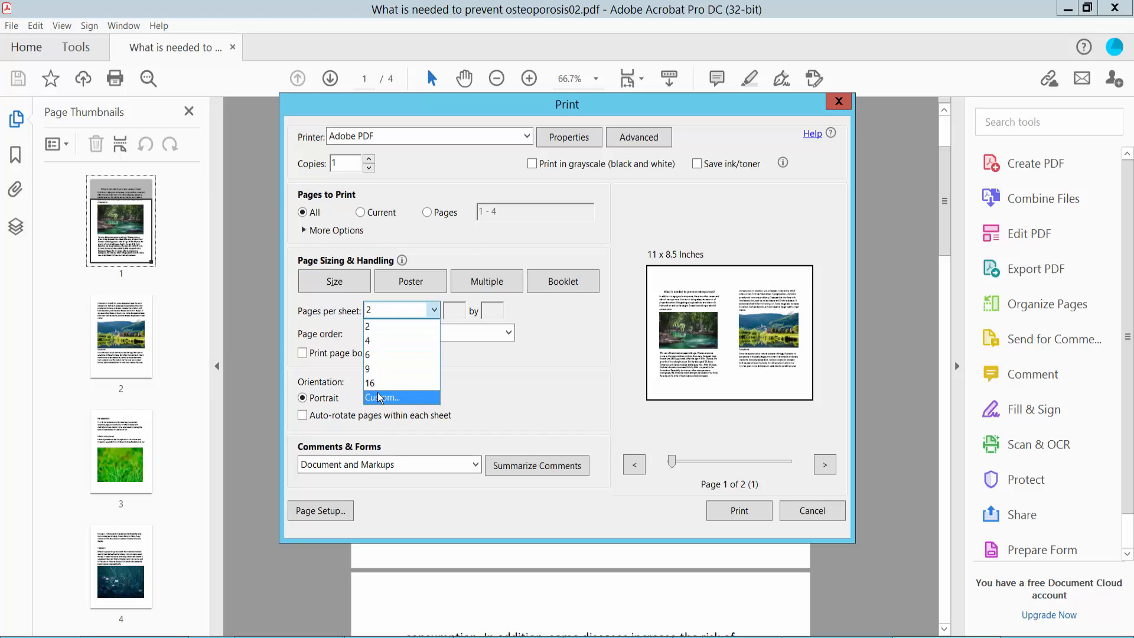
left_click(383, 397)
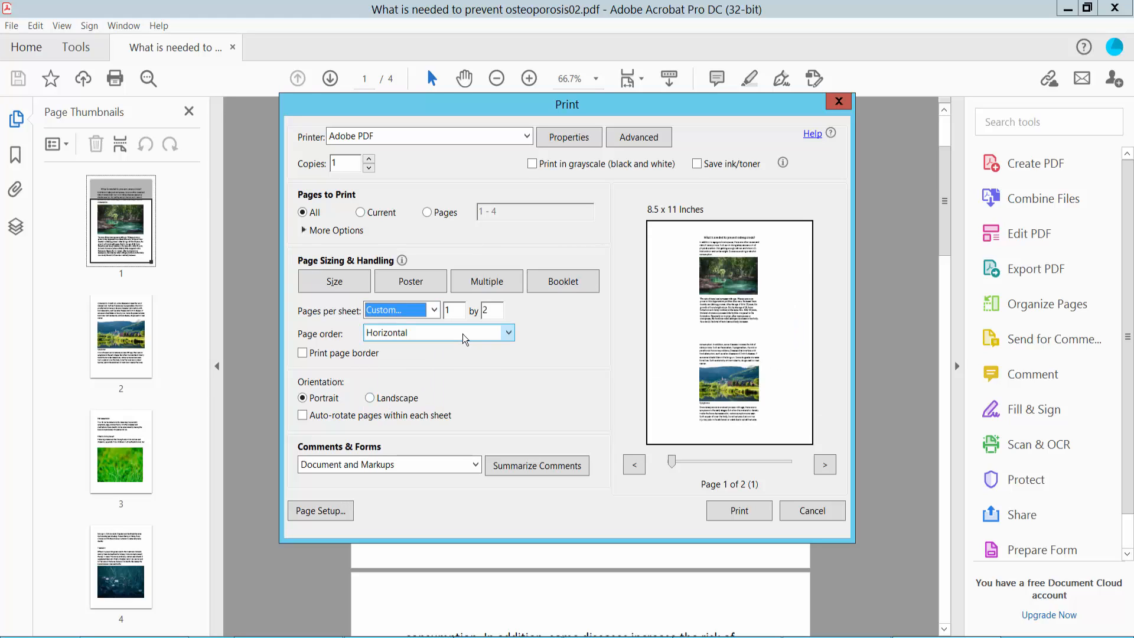
left_click(433, 310)
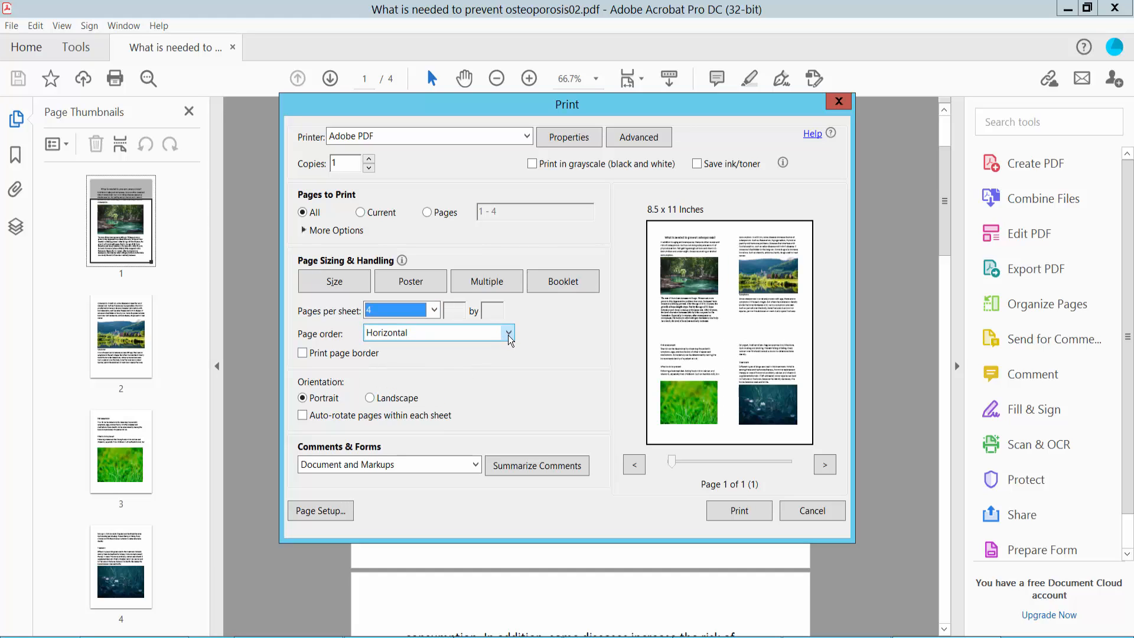
Step: Try Vertical page order, then set it back to Horizontal with 4 pages per sheet
left_click(508, 333)
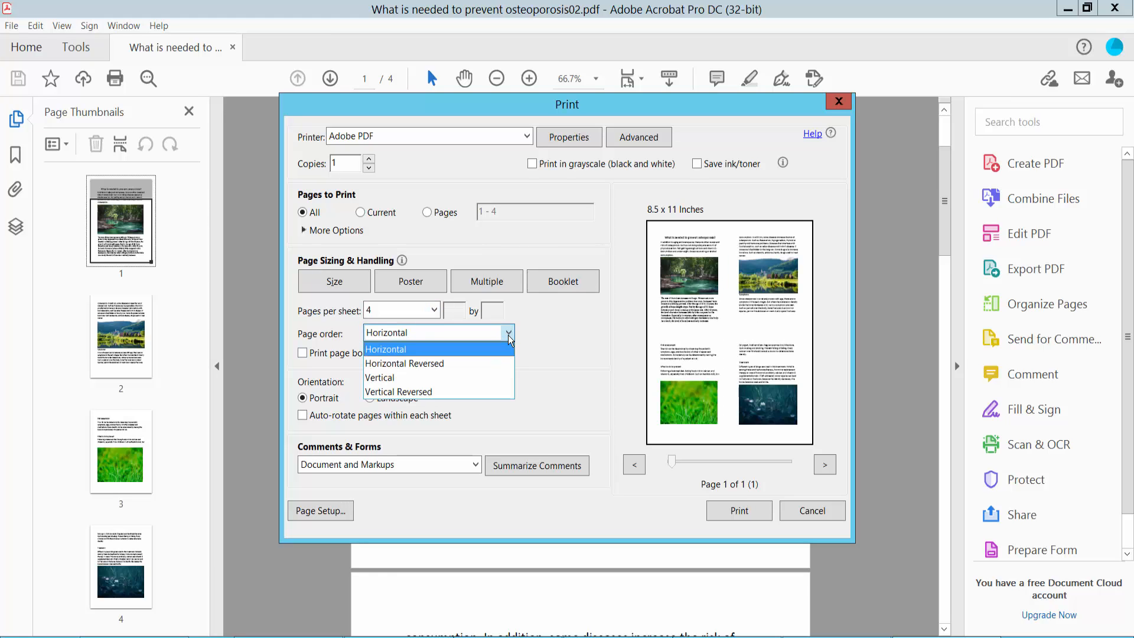
left_click(379, 376)
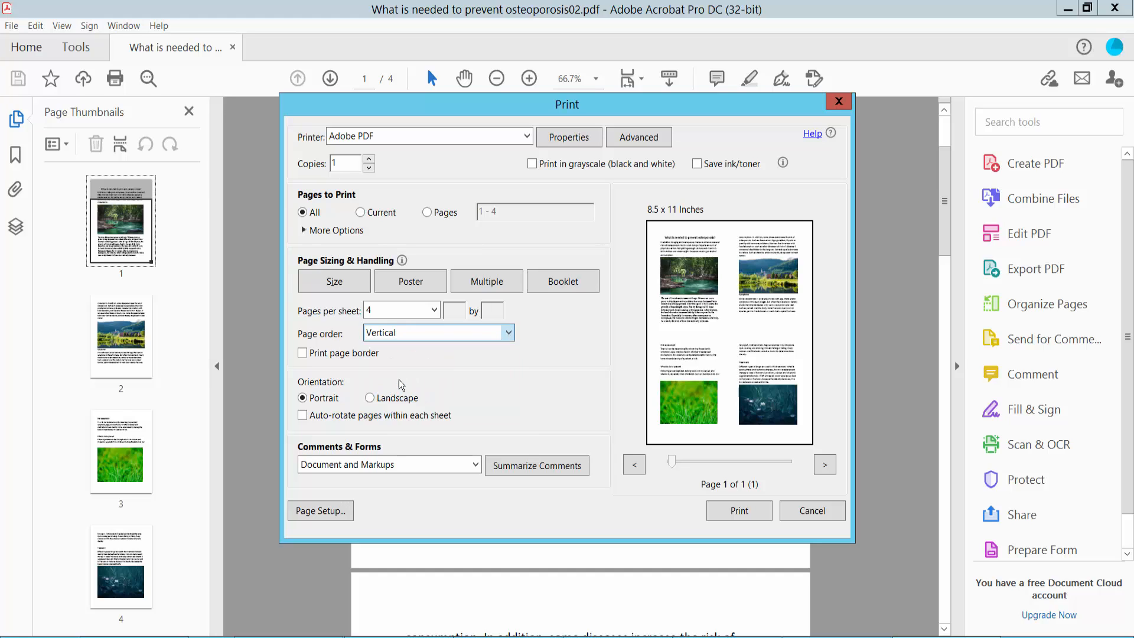
left_click(437, 333)
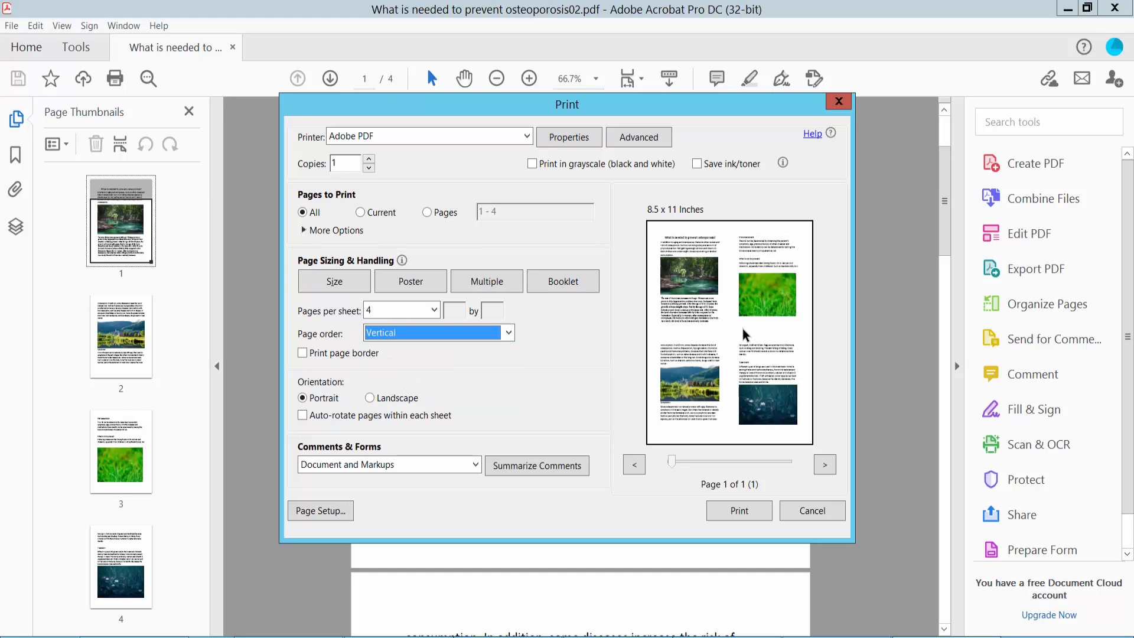
left_click(437, 333)
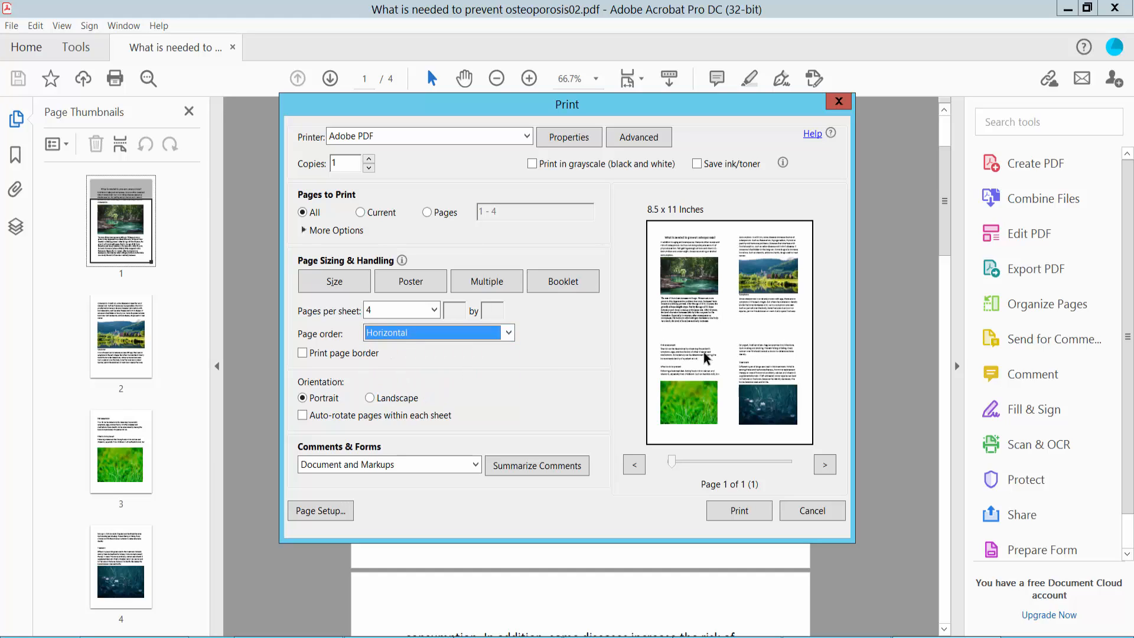
mouse_move(642, 376)
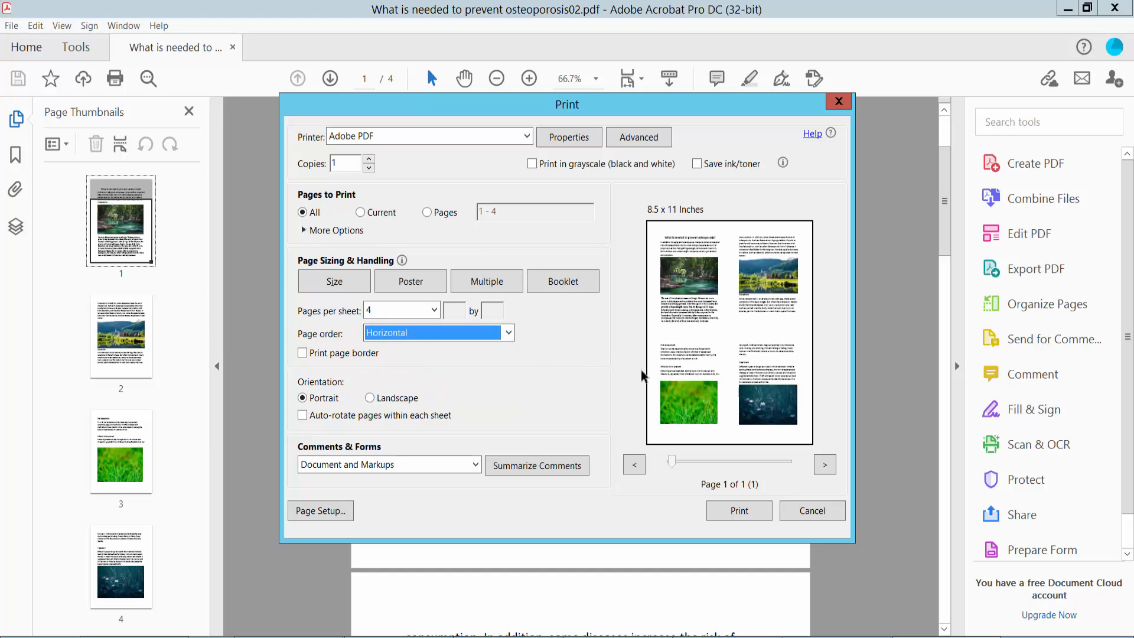
mouse_move(497, 392)
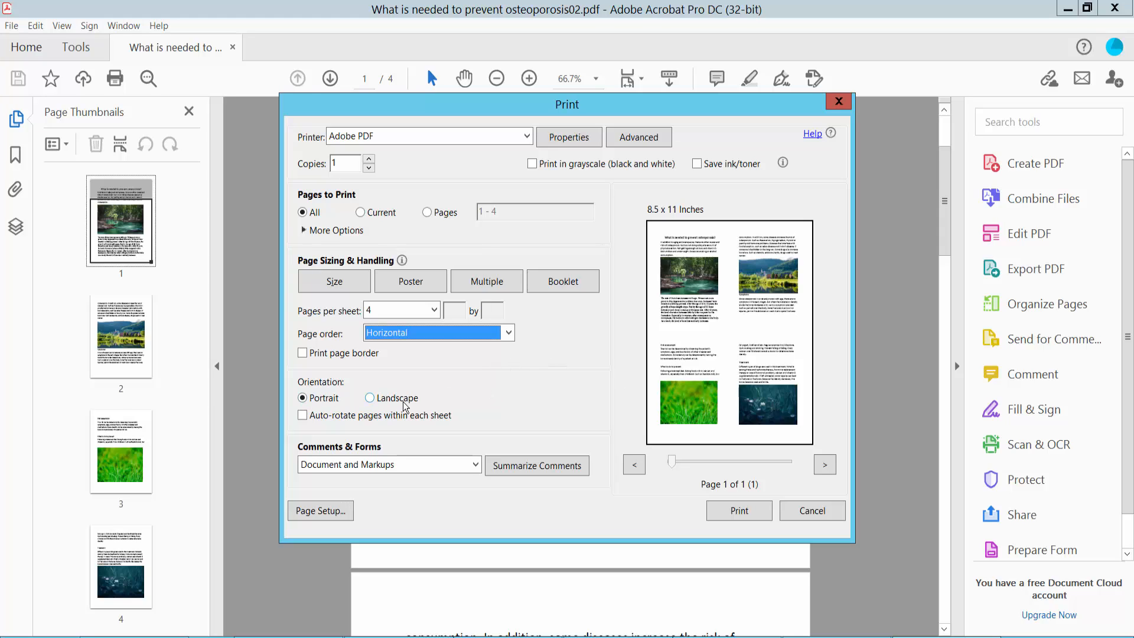
mouse_move(409, 436)
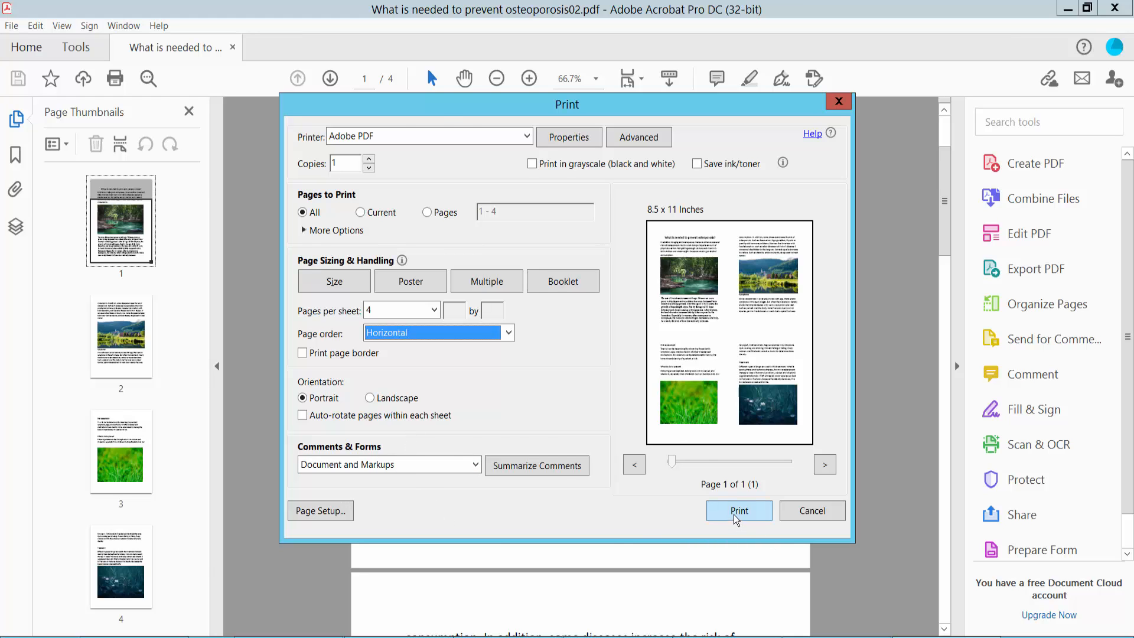
Step: Print the four-up layout to a new PDF, osteoporosis0277, saved on the Desktop
left_click(738, 511)
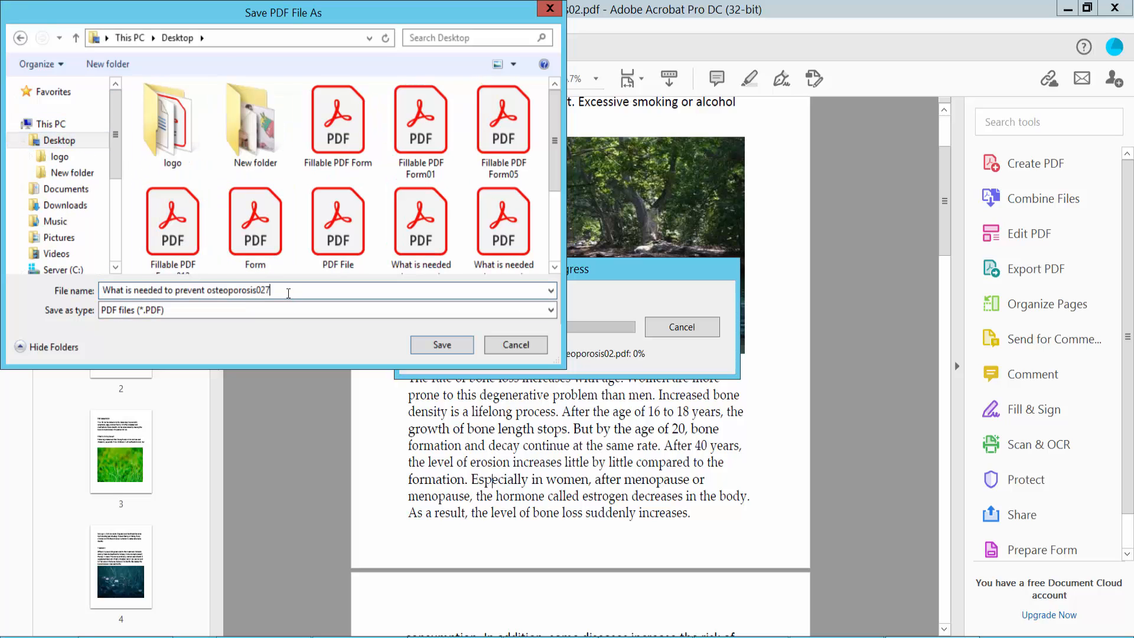
left_click(440, 344)
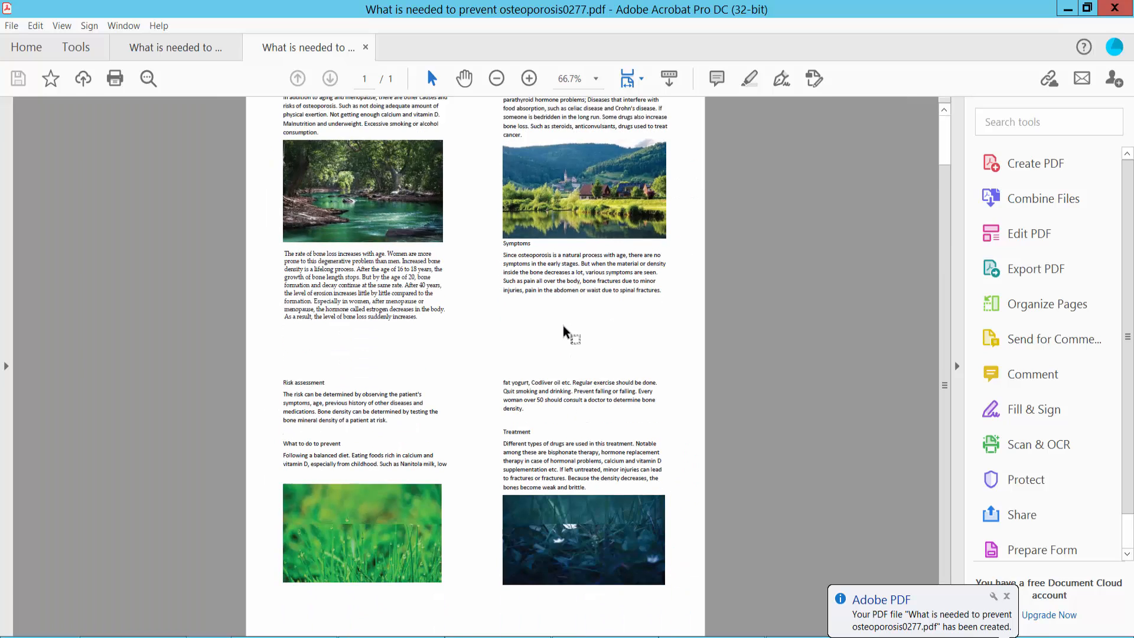
Step: Review the new single-sheet PDF and return to the original osteoporosis02 document
scroll("down", 3)
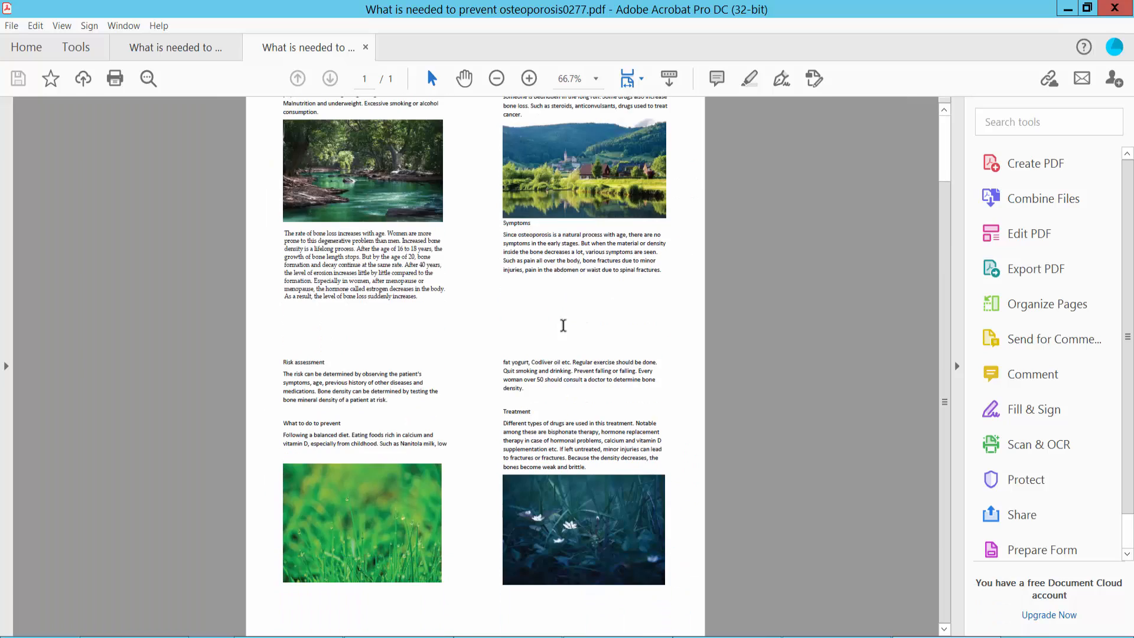
mouse_move(508, 316)
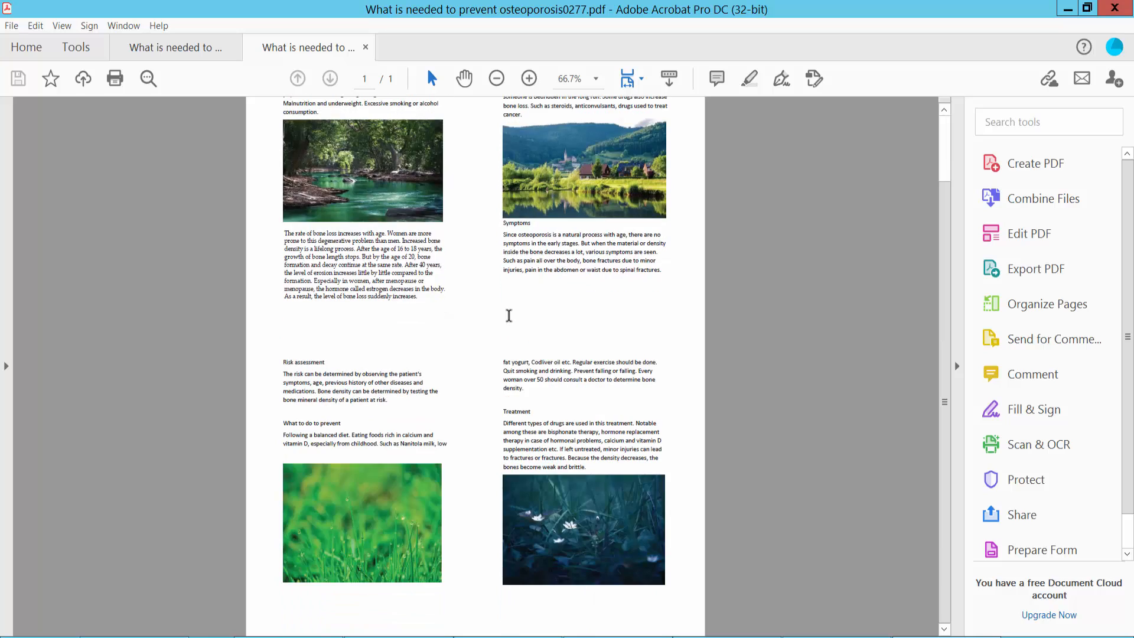
left_click(174, 47)
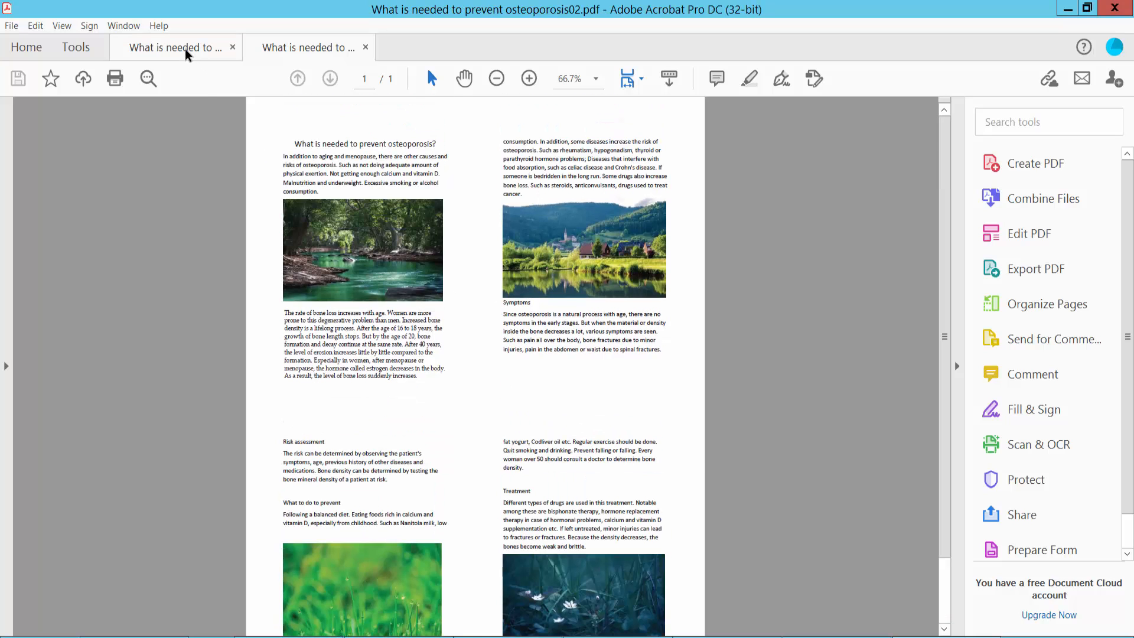
Step: In the Print dialog for the original, set 2 pages per sheet with Vertical page order
left_click(11, 25)
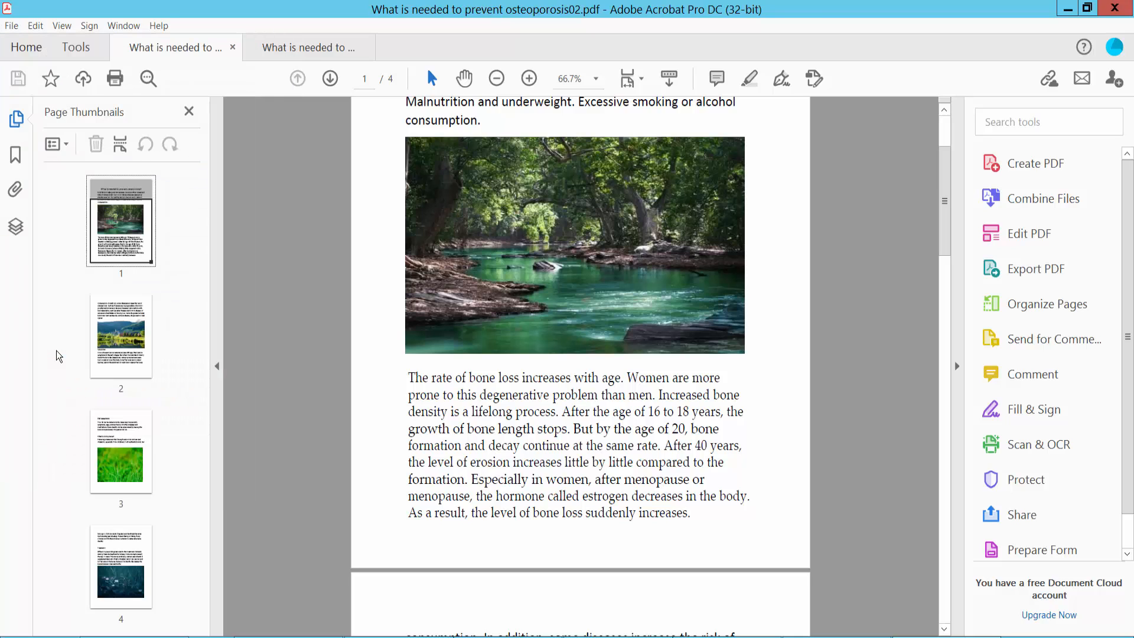
left_click(433, 310)
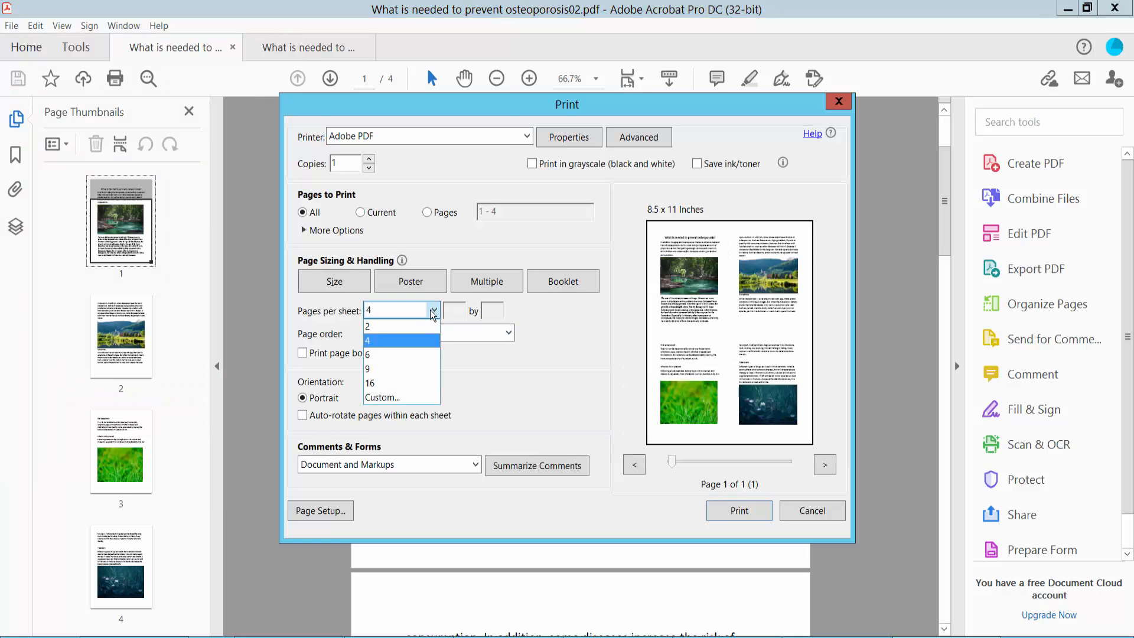
left_click(368, 326)
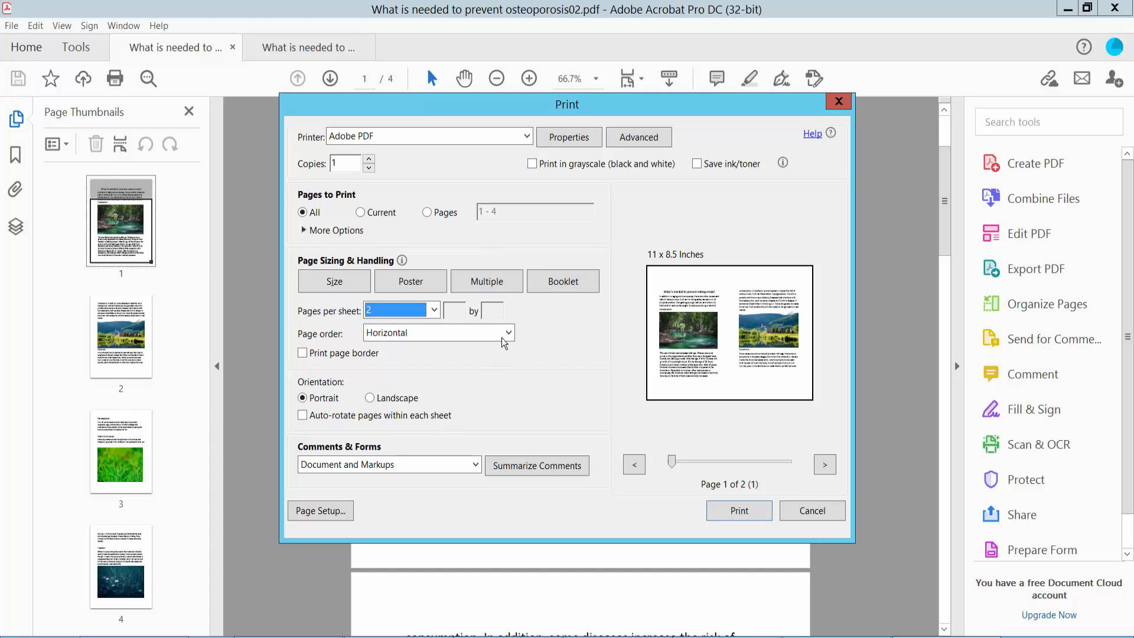
left_click(507, 333)
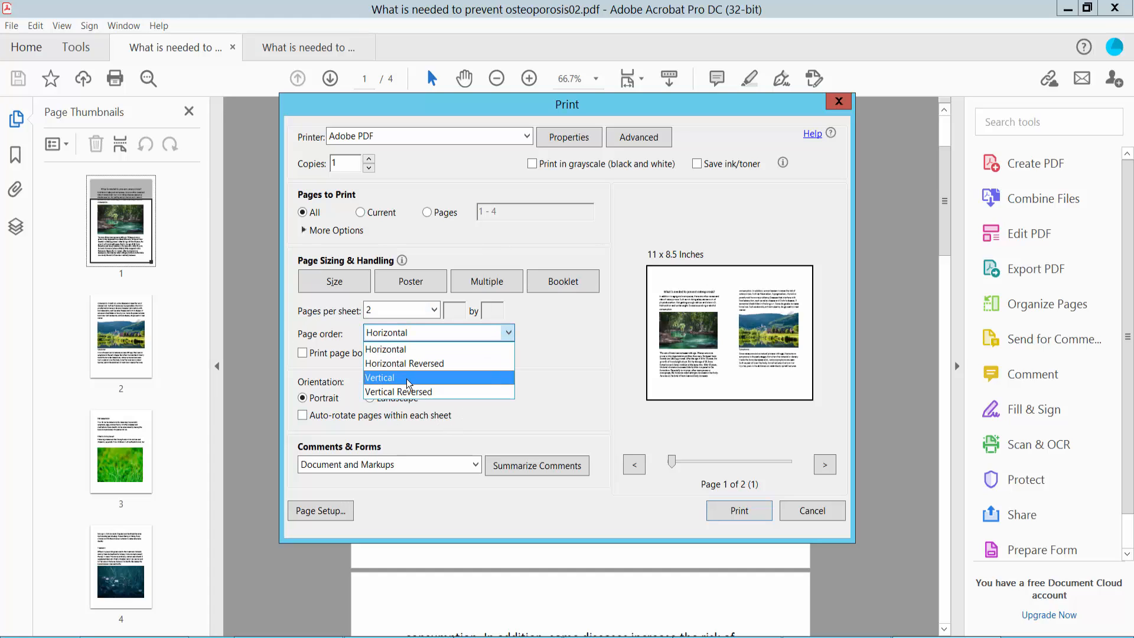
left_click(379, 378)
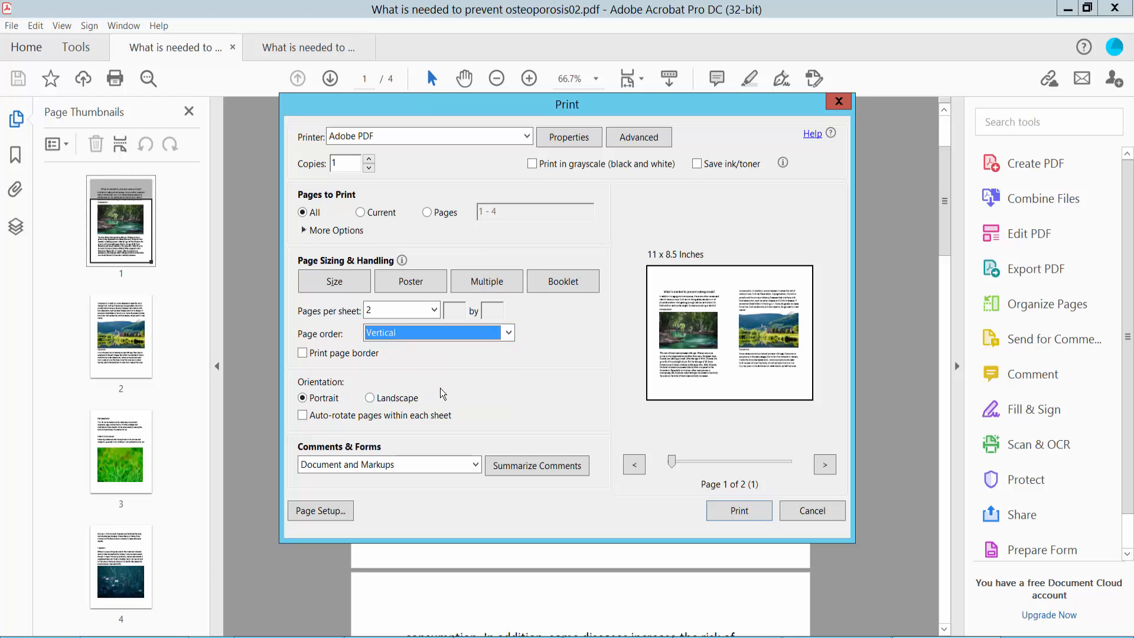
Step: Print the two-up layout to a new PDF 'What is needed to prevent 88' and review its two sheets
left_click(738, 510)
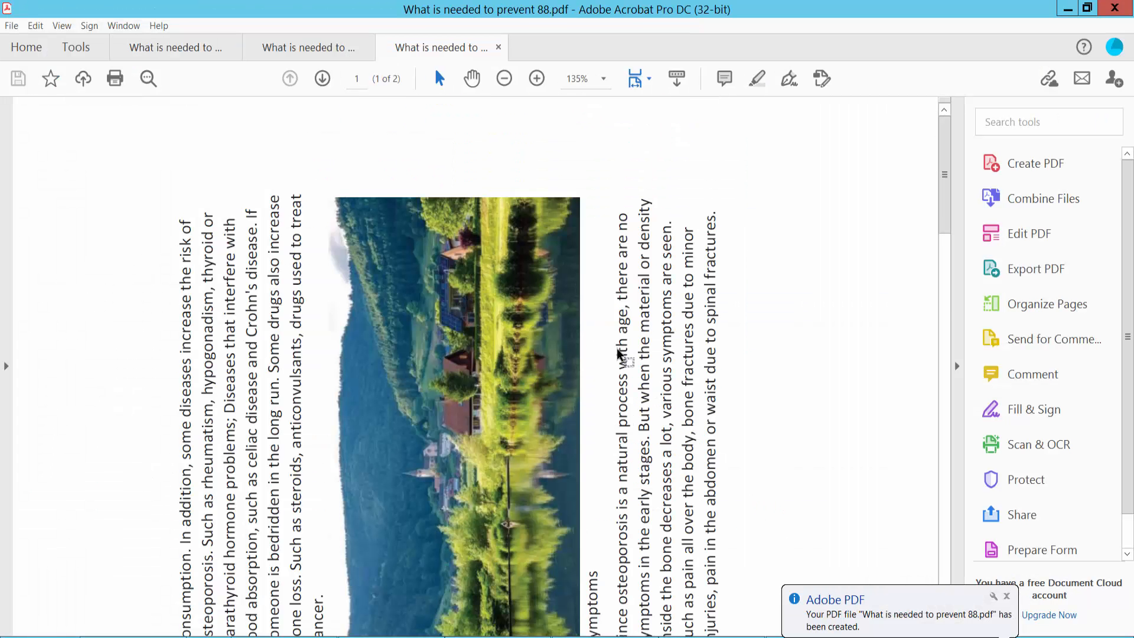
left_click(503, 78)
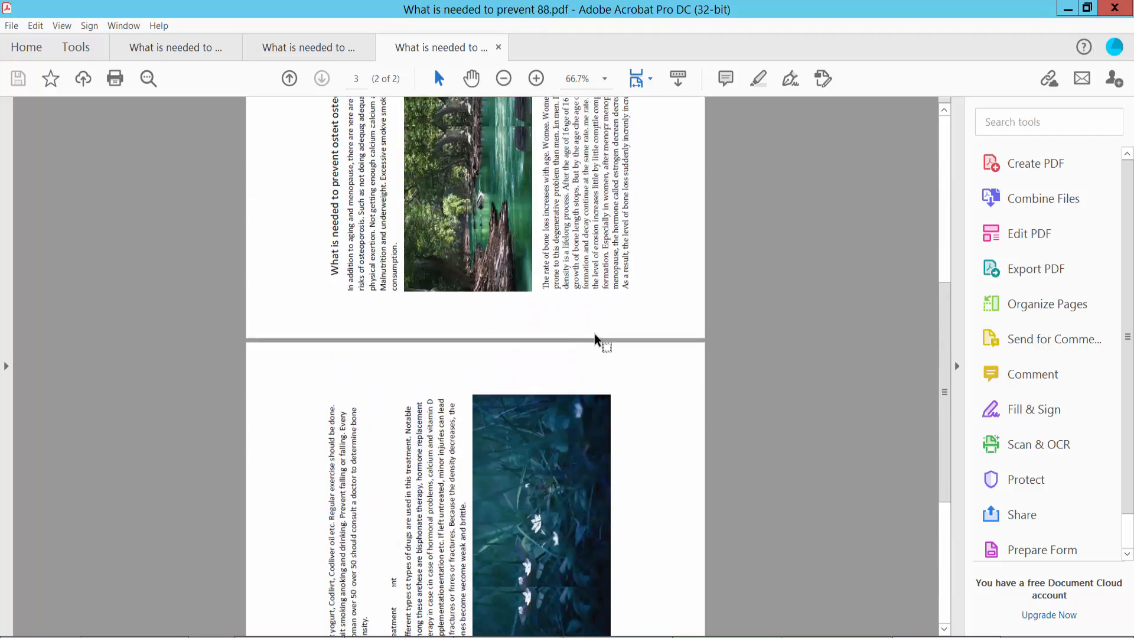
scroll("up", 3)
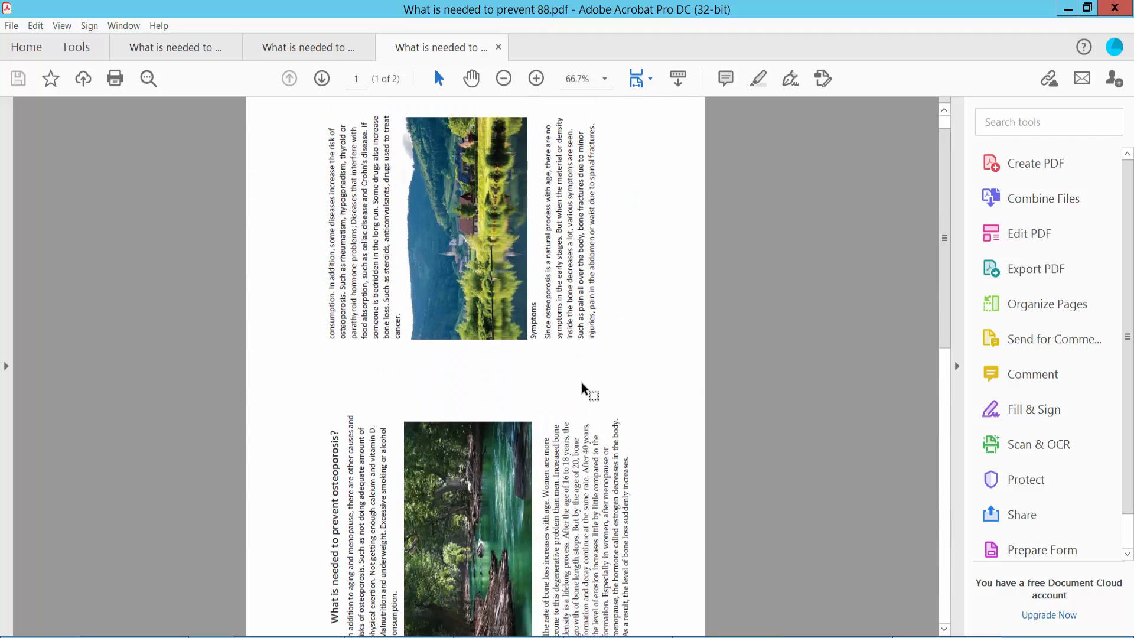
mouse_move(566, 441)
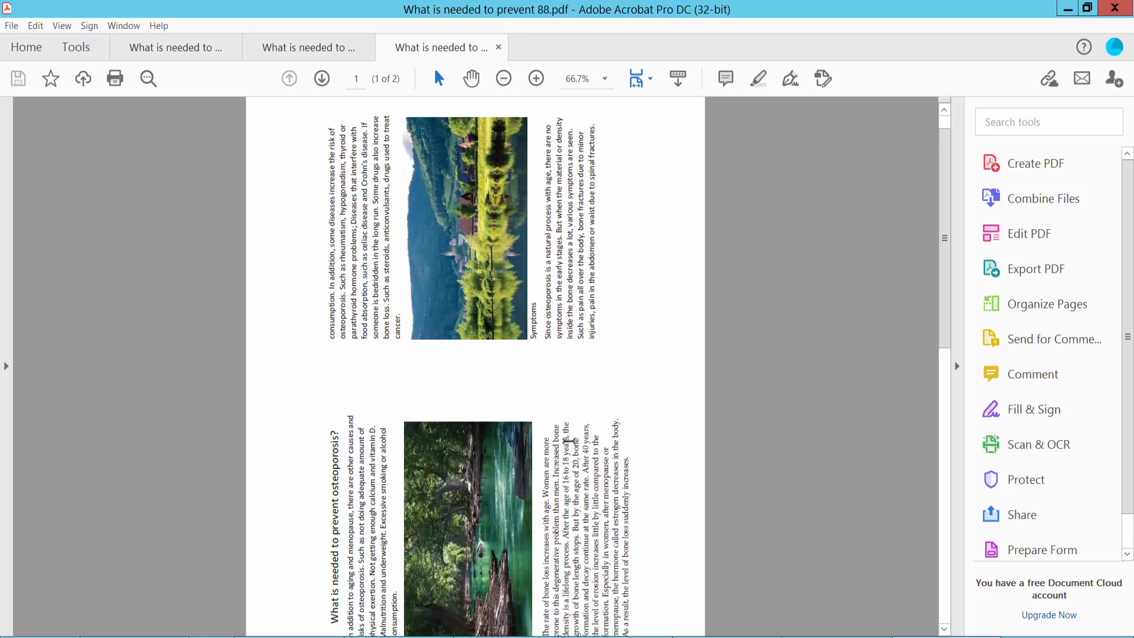